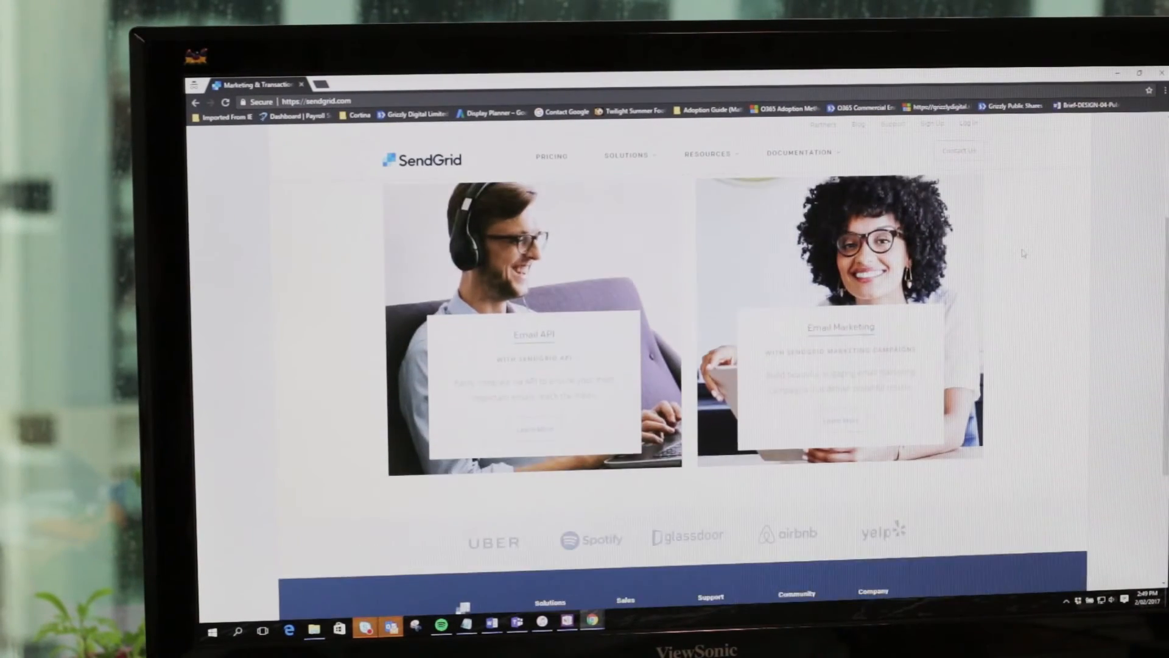
Go from the SendGrid homepage to the Global Stats page with the engagement line chart.
scroll(up, 3)
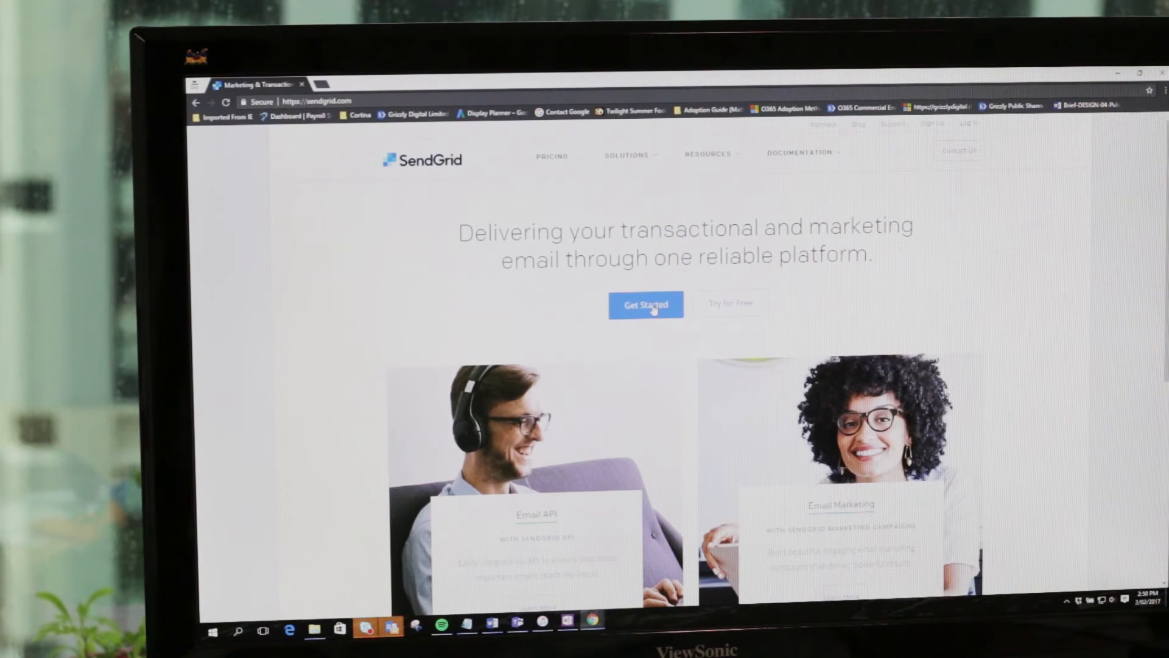
click(646, 304)
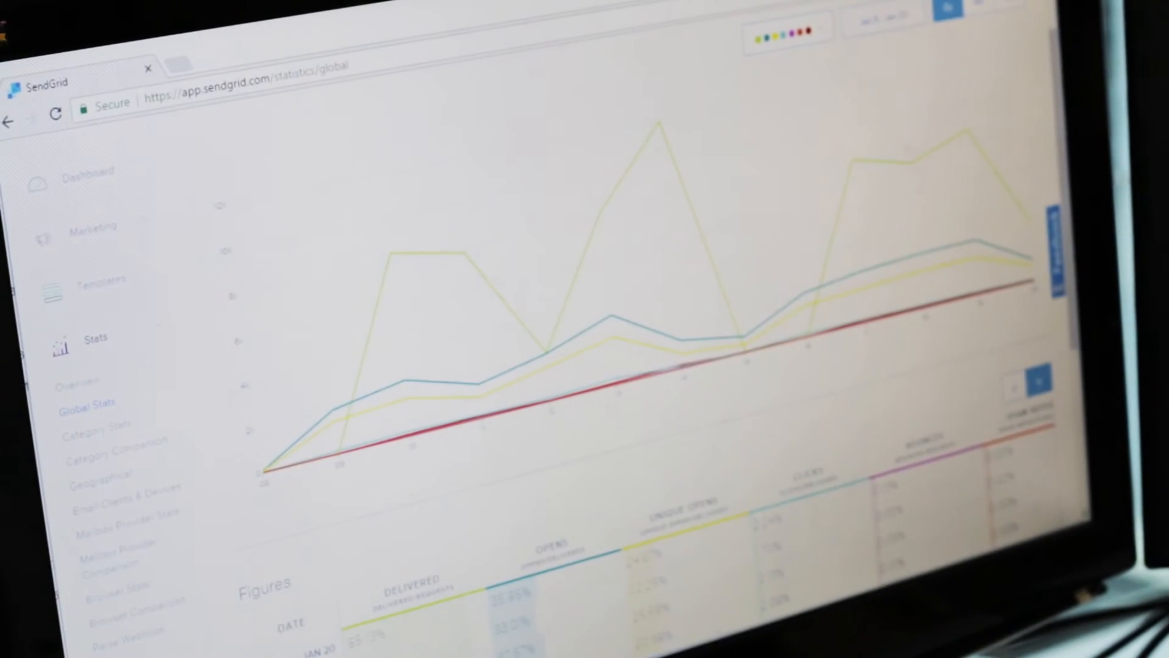